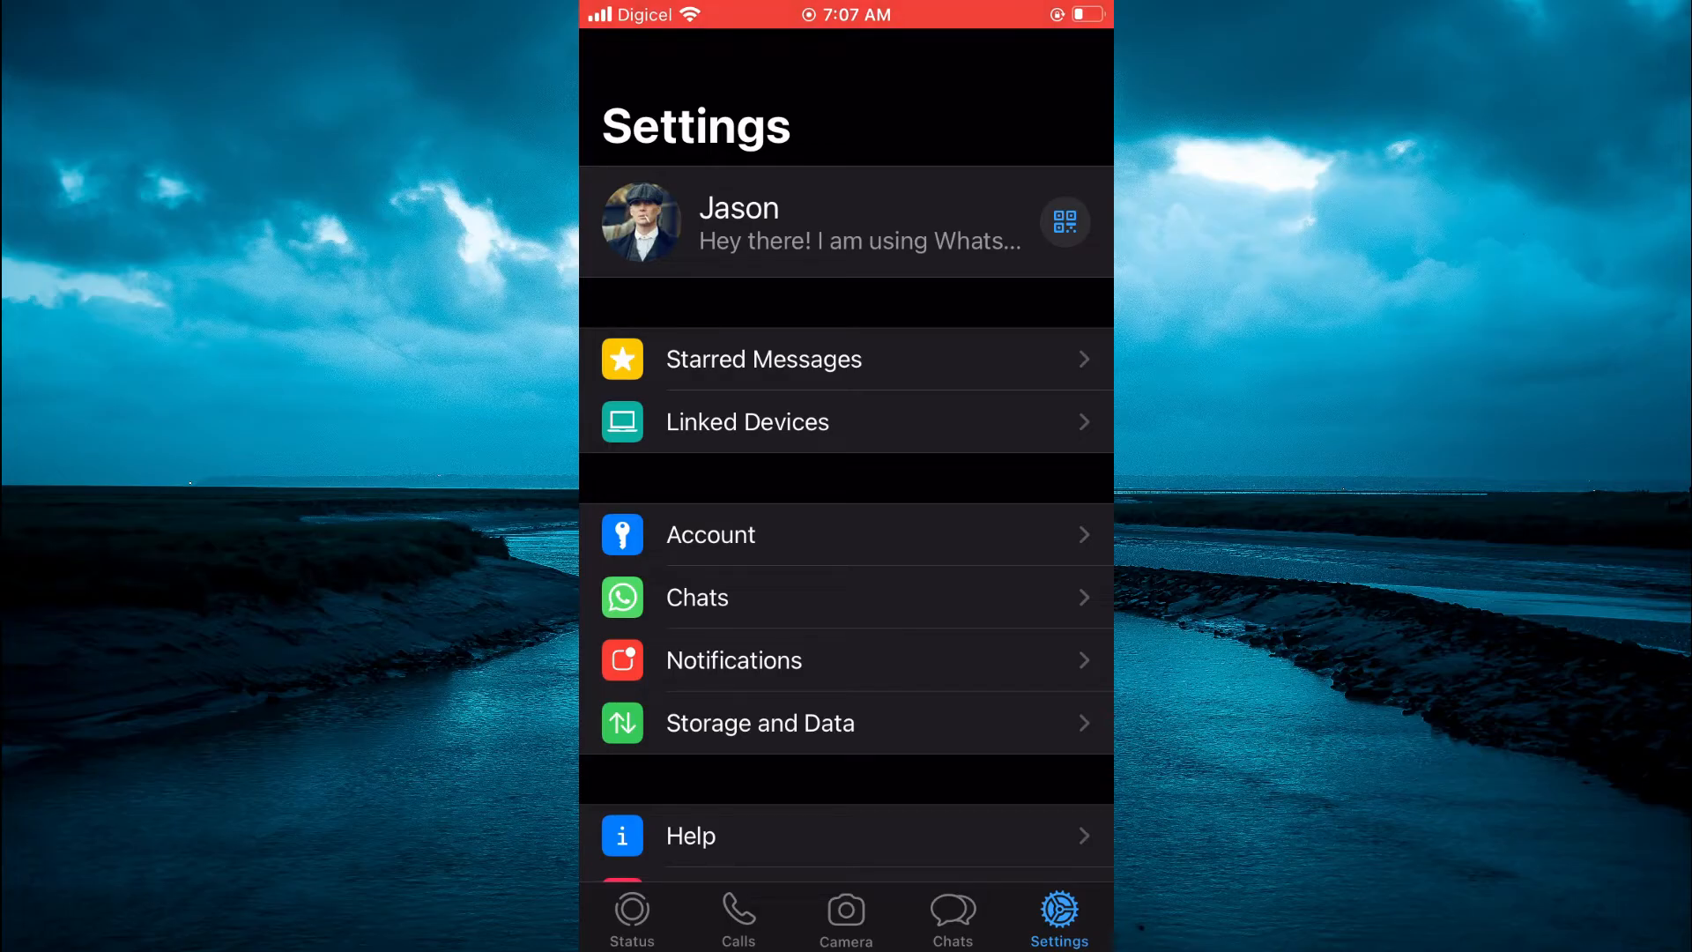
# - Go to the Storage and Data settings from the Settings list
pyautogui.click(760, 723)
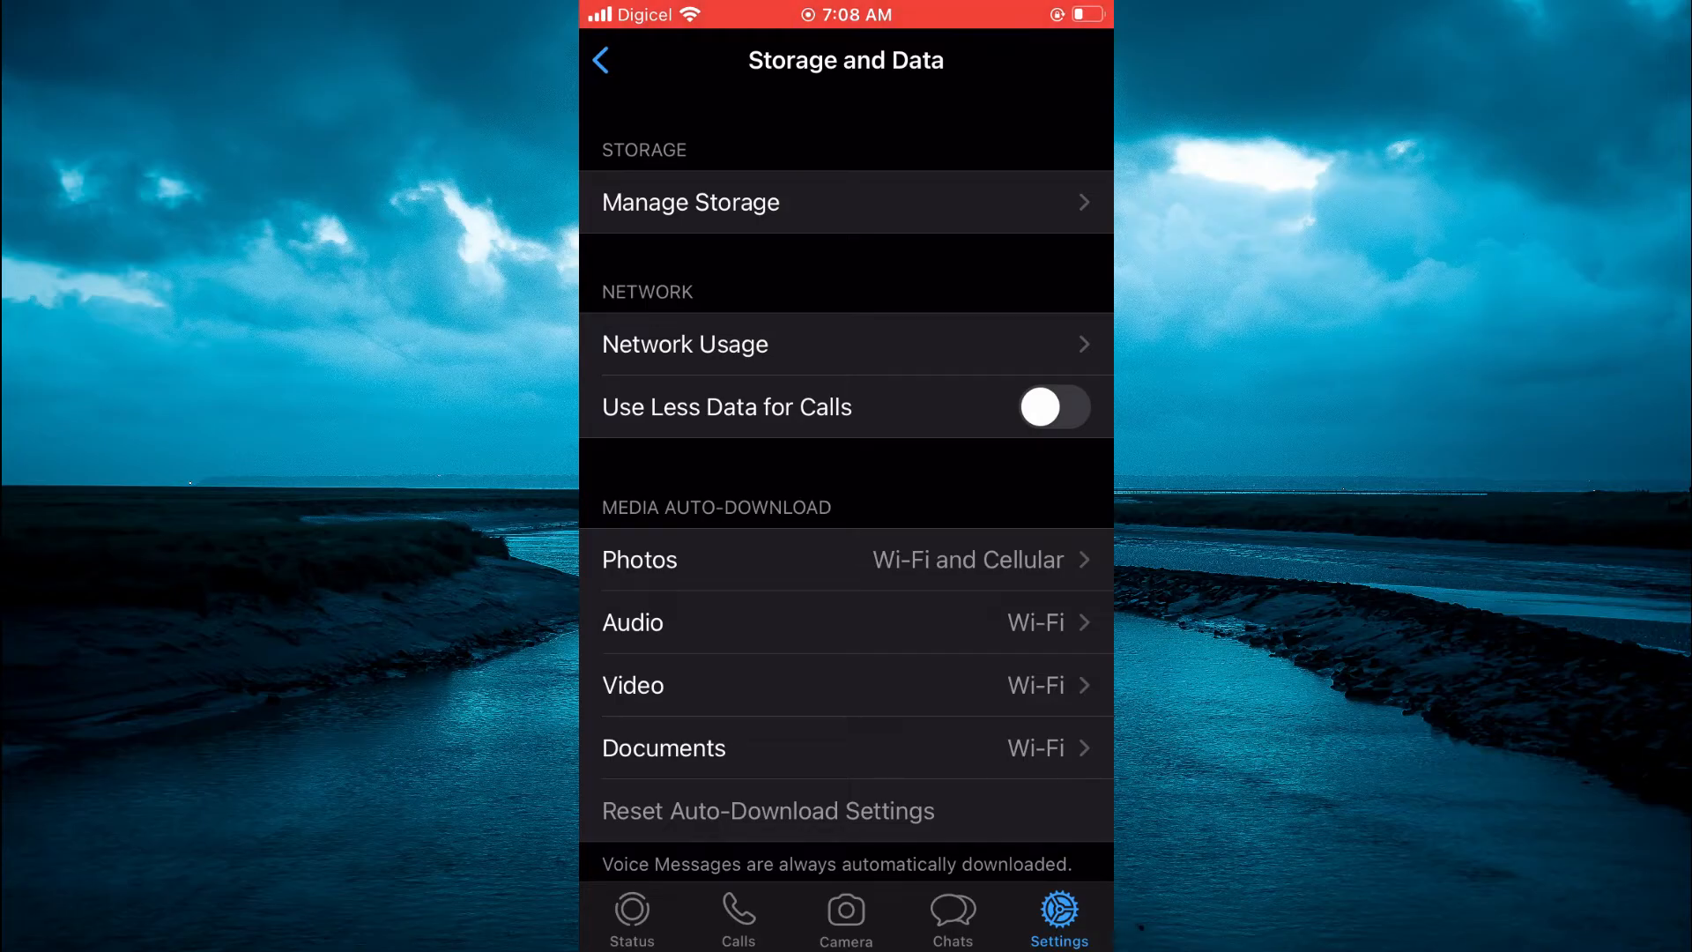
# - Set photo auto-download to Never so Photos shows Off, leaving audio, video and documents on Wi-Fi
pyautogui.click(846, 559)
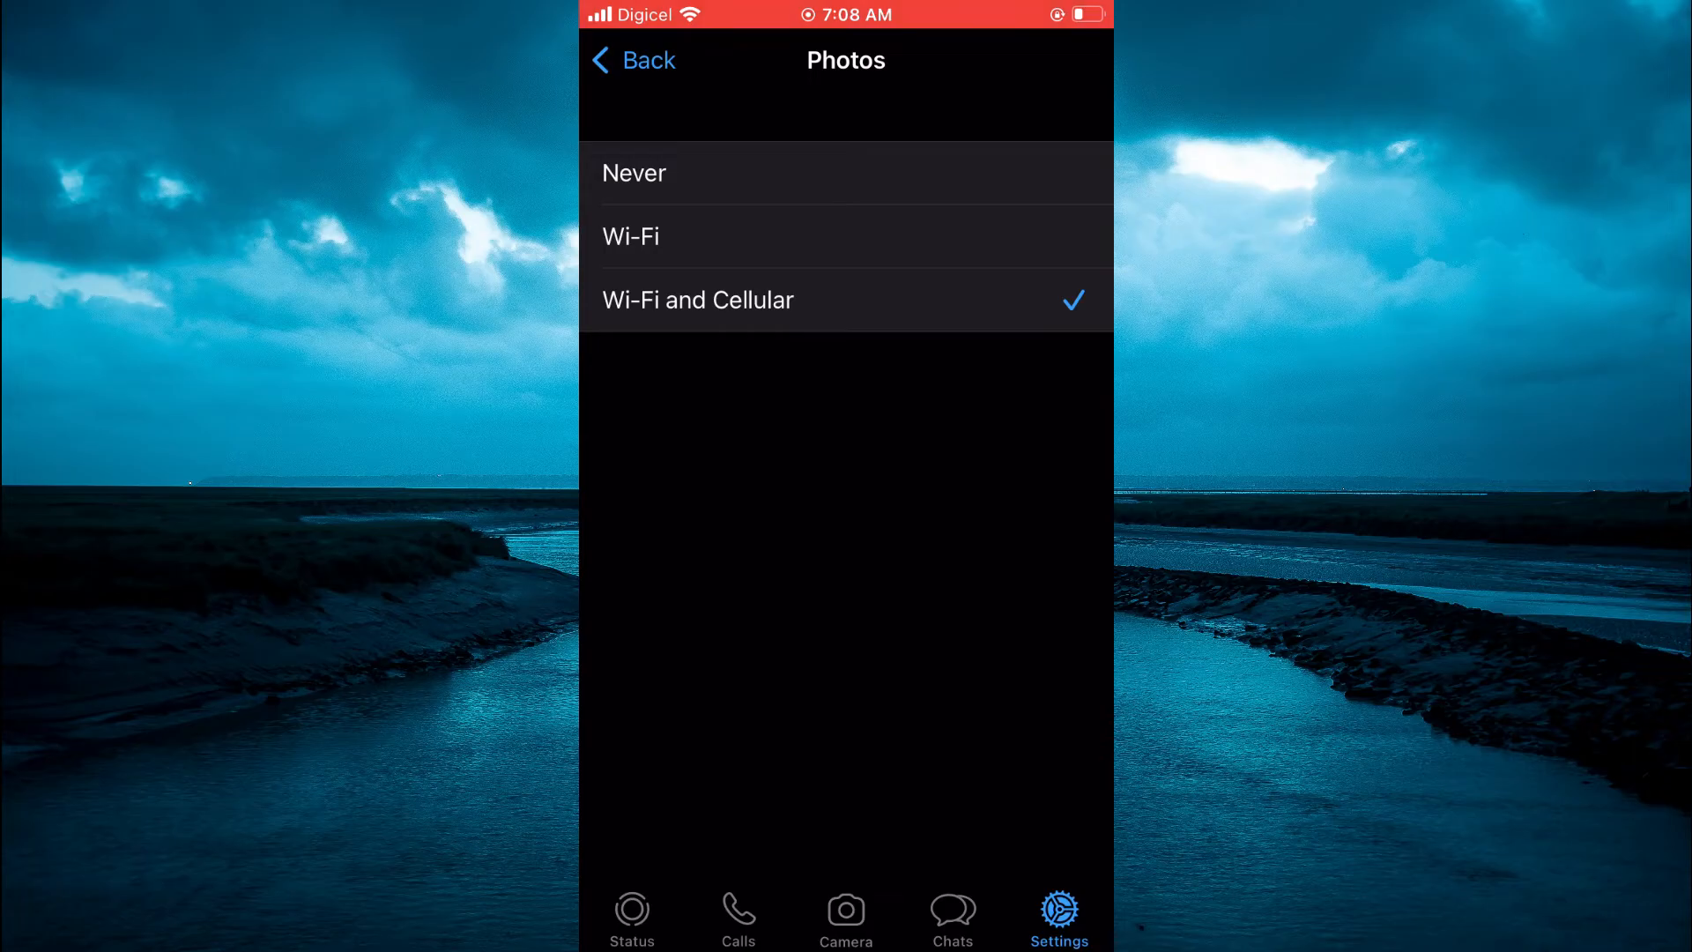
pyautogui.click(633, 60)
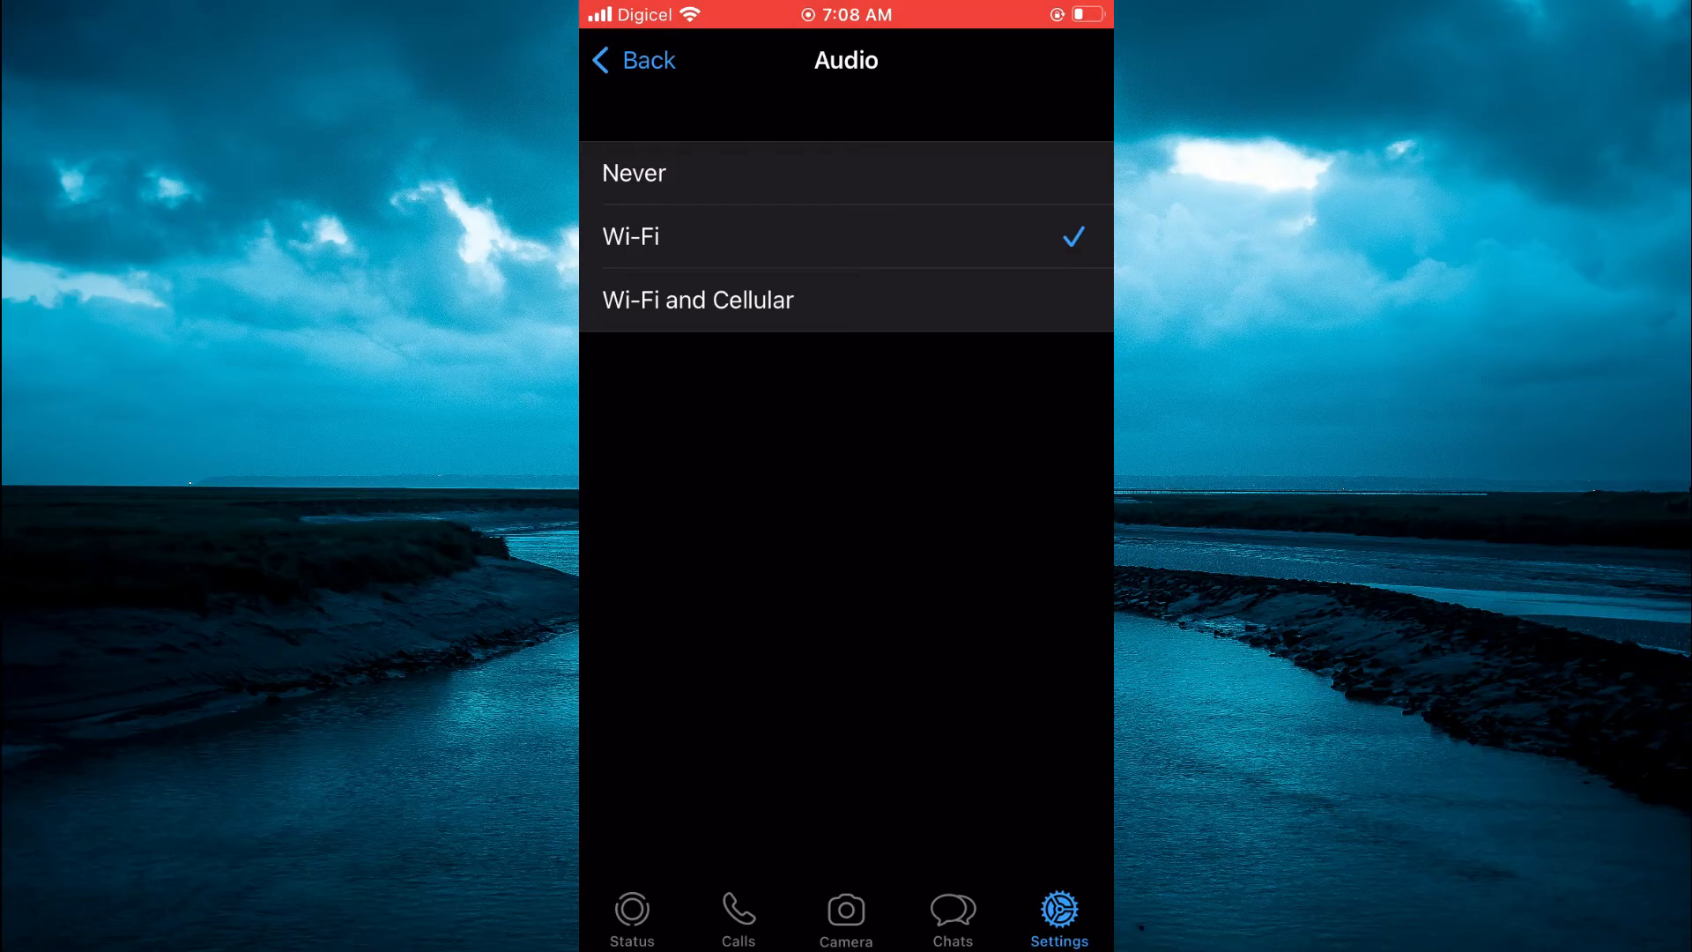
pyautogui.click(633, 59)
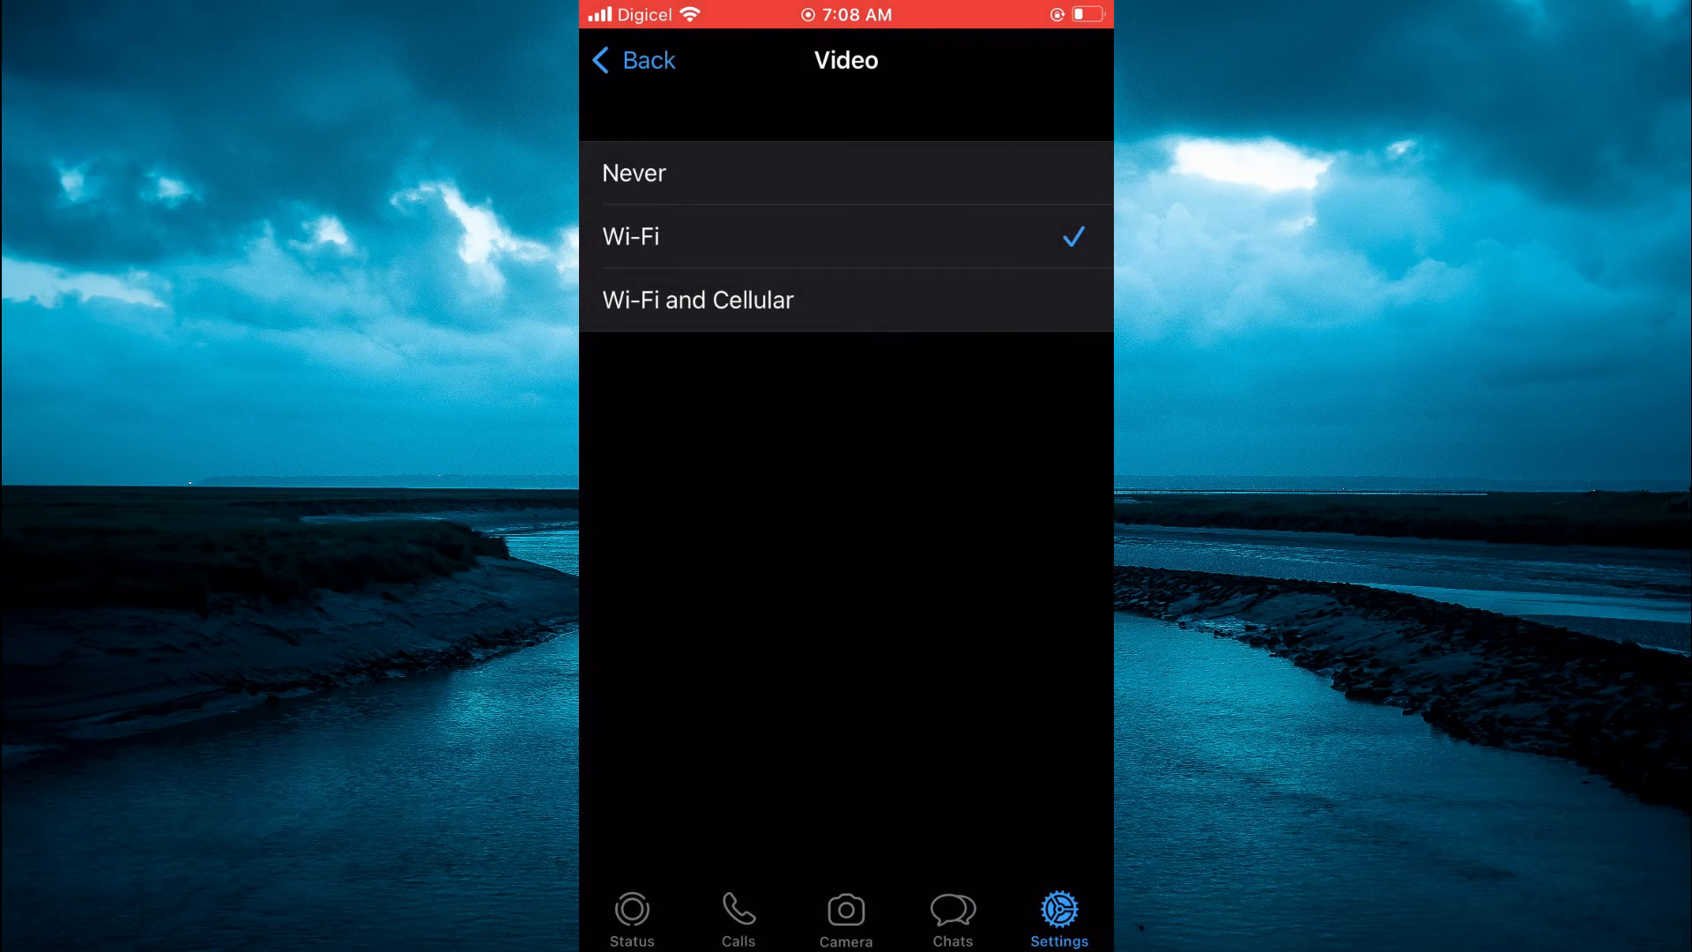
pyautogui.click(631, 60)
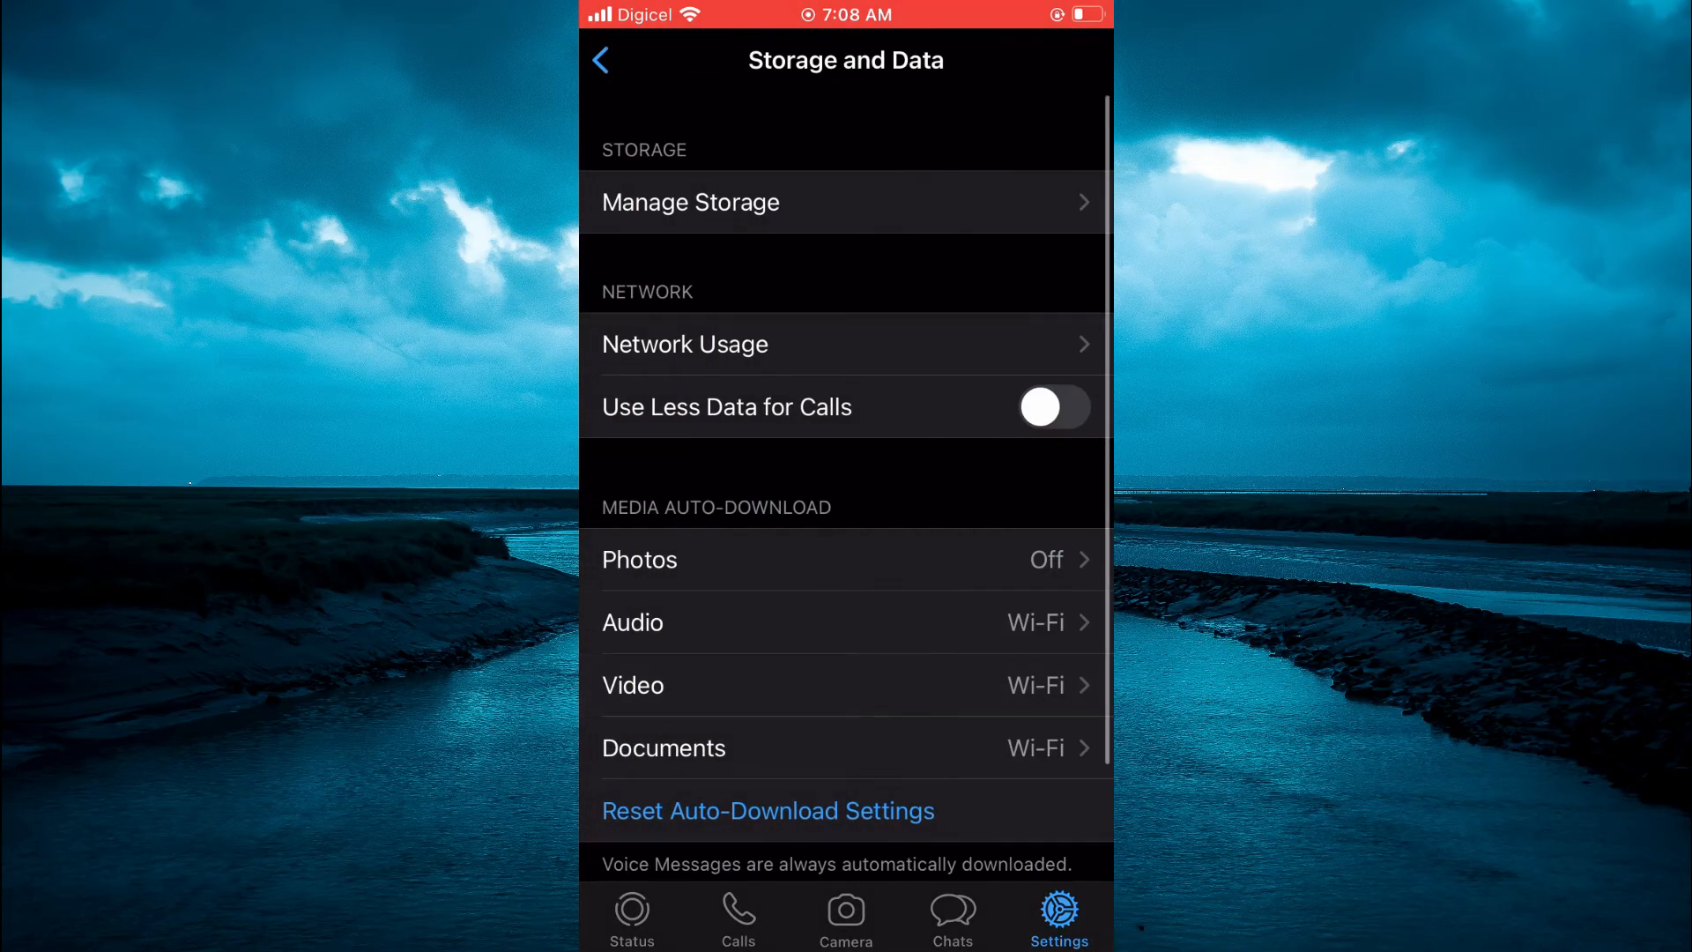